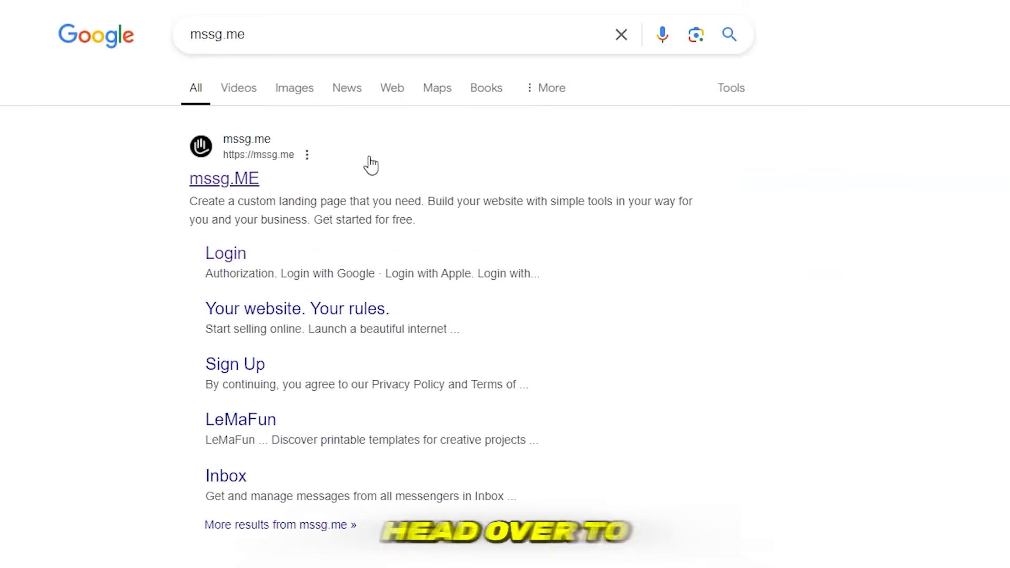
# From the search results, reach mssg.me and sign up for an account with Google.
pyautogui.click(223, 179)
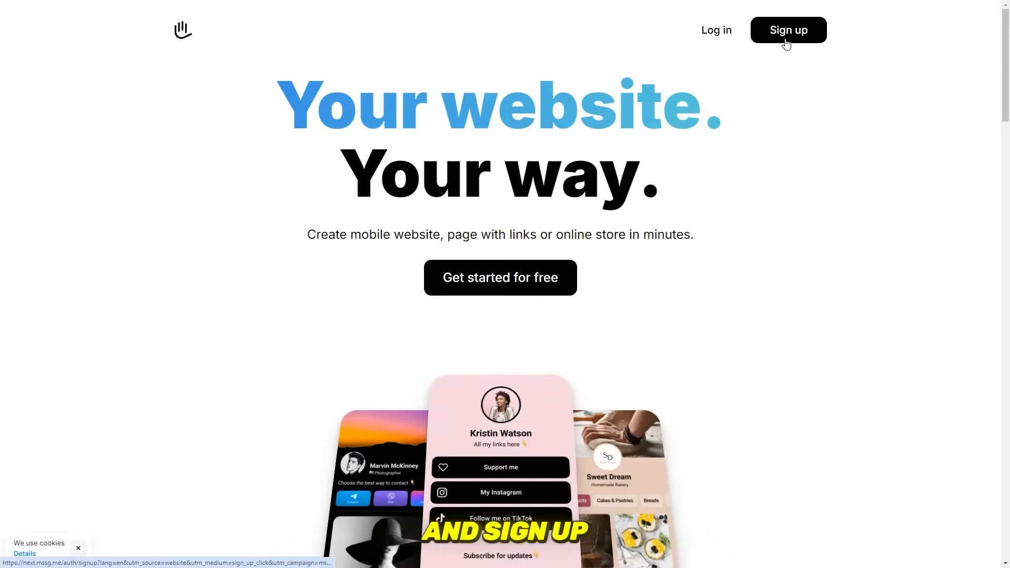
pyautogui.click(787, 29)
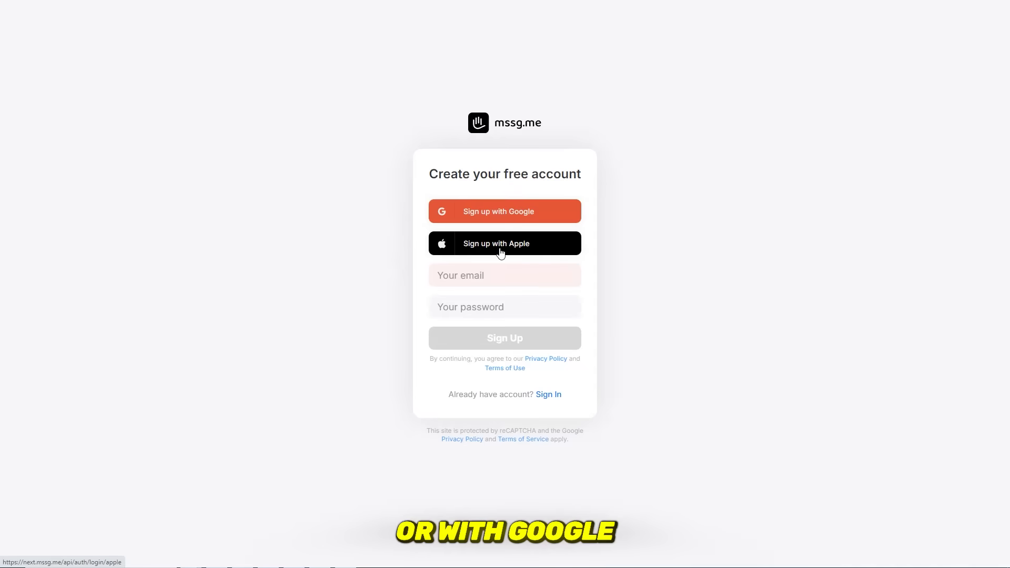
pyautogui.click(504, 243)
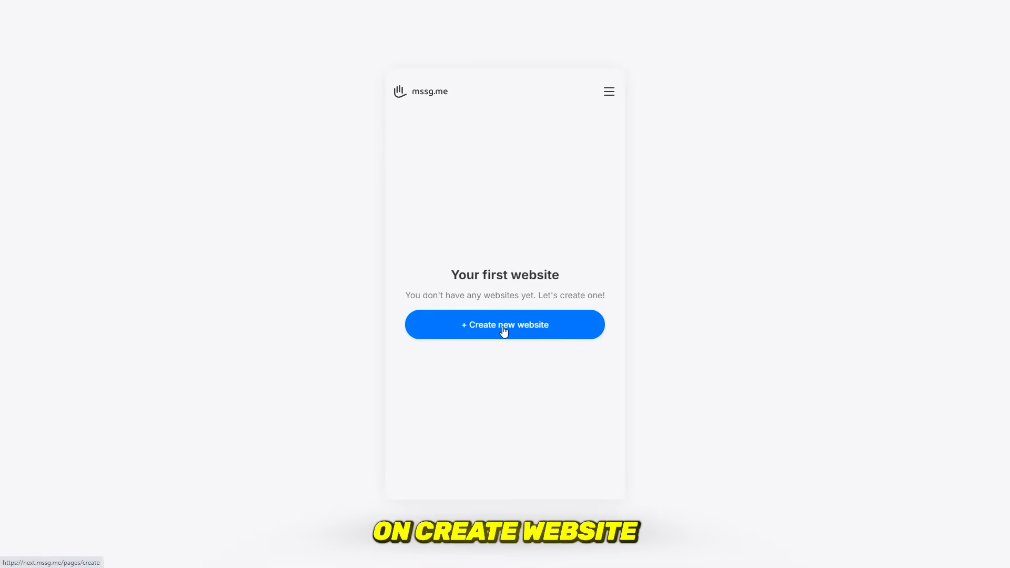
# Create a new website and dismiss the block-editing walkthrough.
pyautogui.click(504, 325)
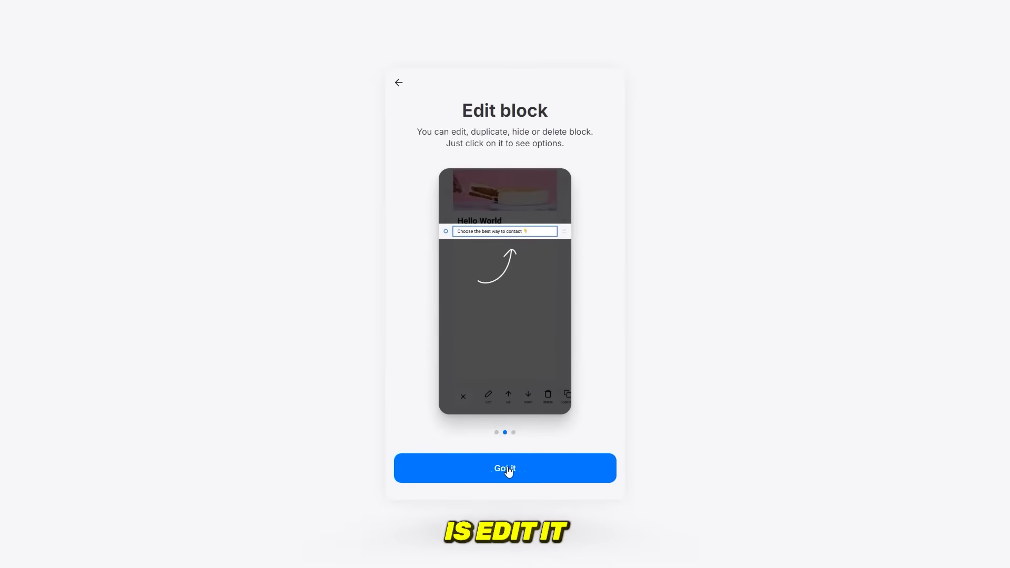
pyautogui.click(504, 467)
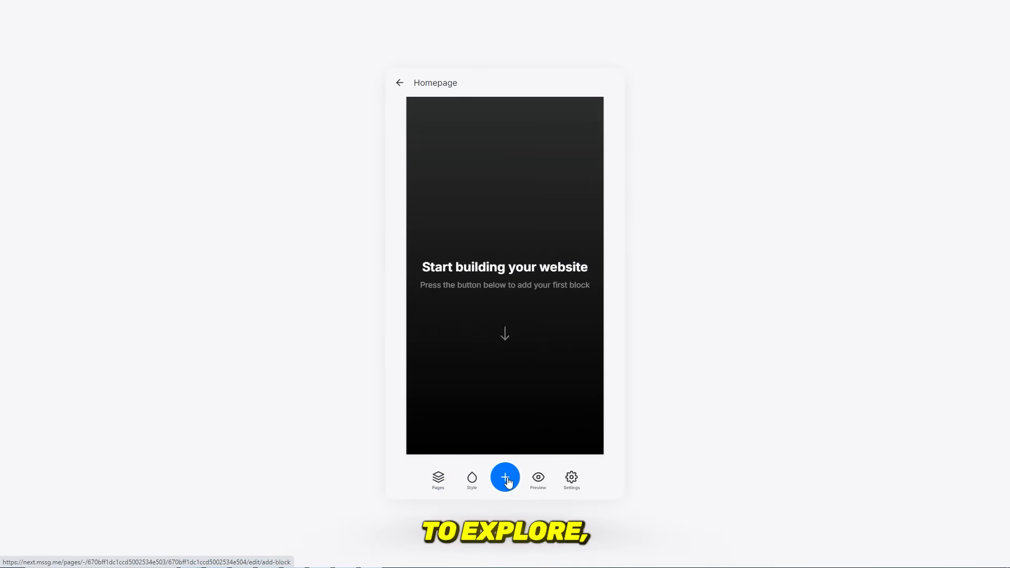
# Apply the New Blue theme to the homepage from the Style theme options.
pyautogui.click(438, 479)
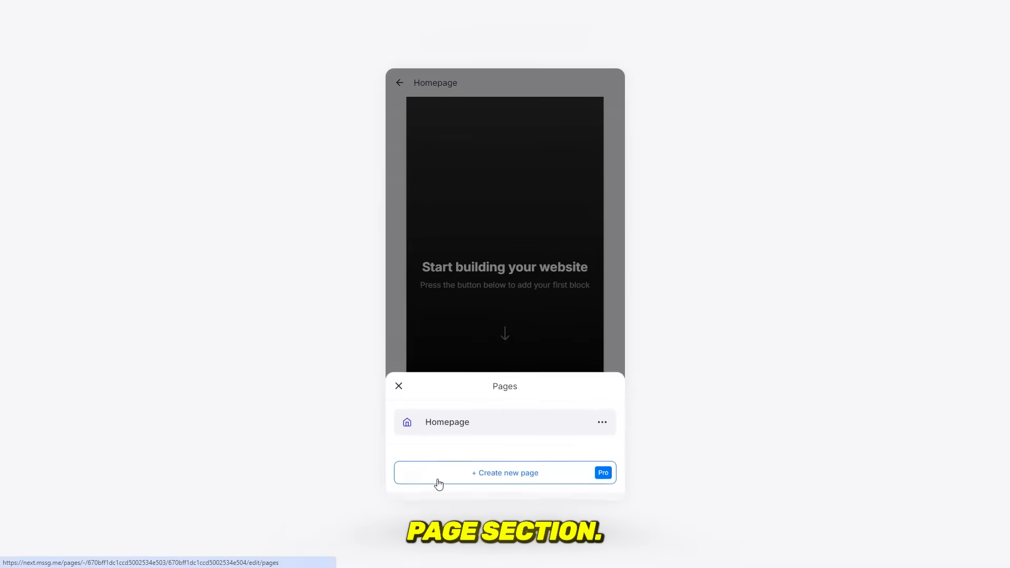
pyautogui.click(601, 422)
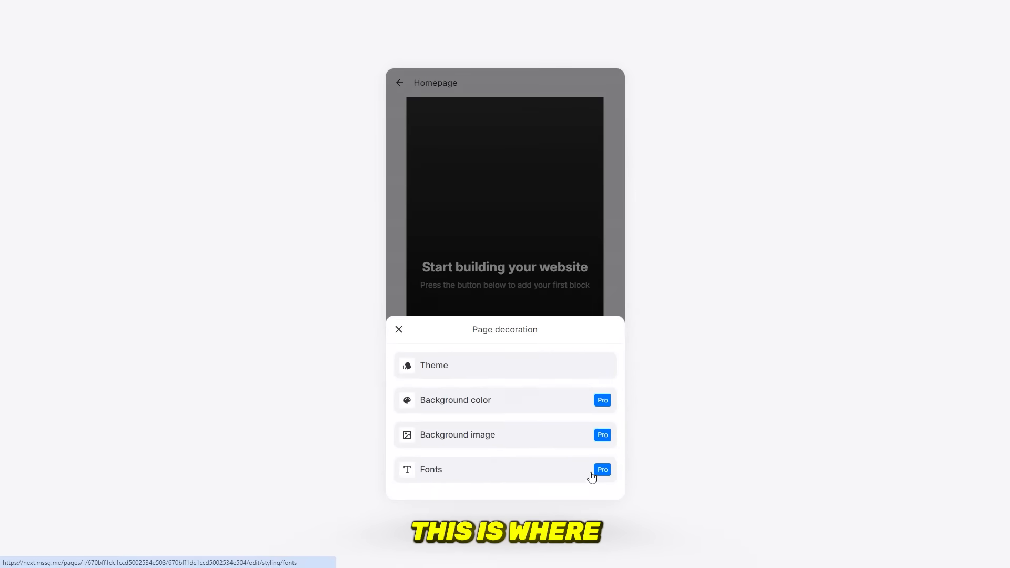
pyautogui.click(433, 365)
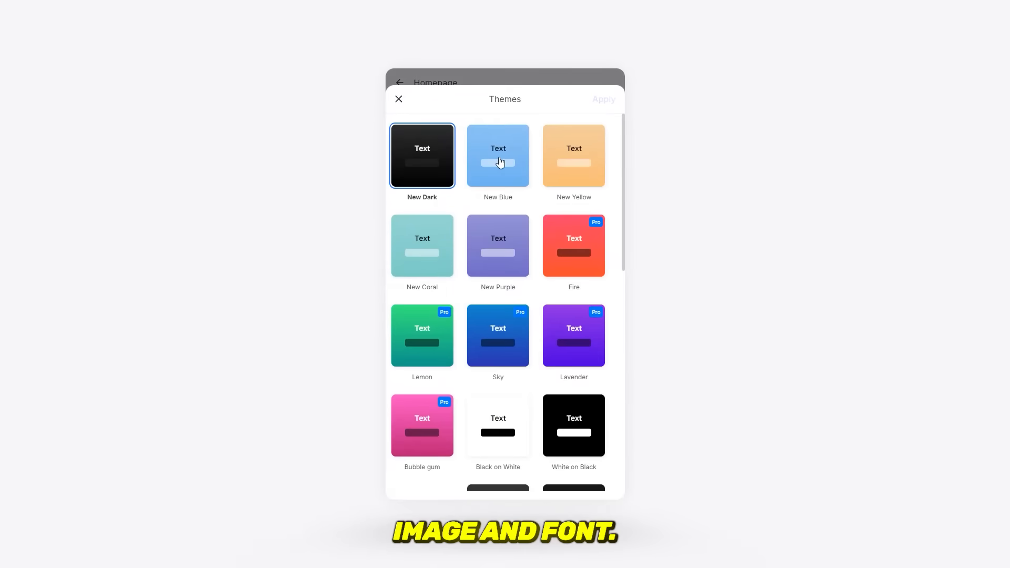
pyautogui.click(497, 155)
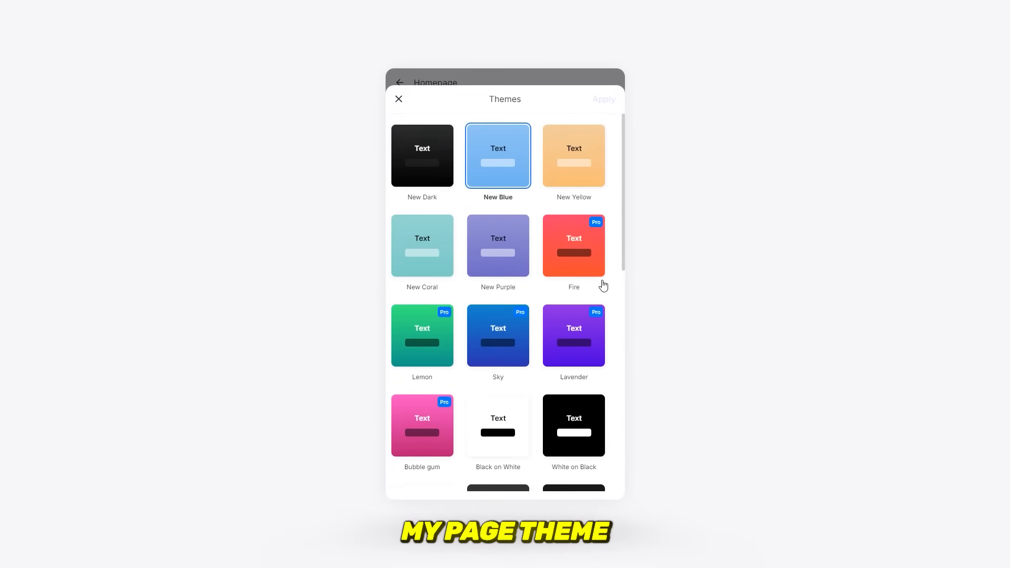
pyautogui.click(399, 99)
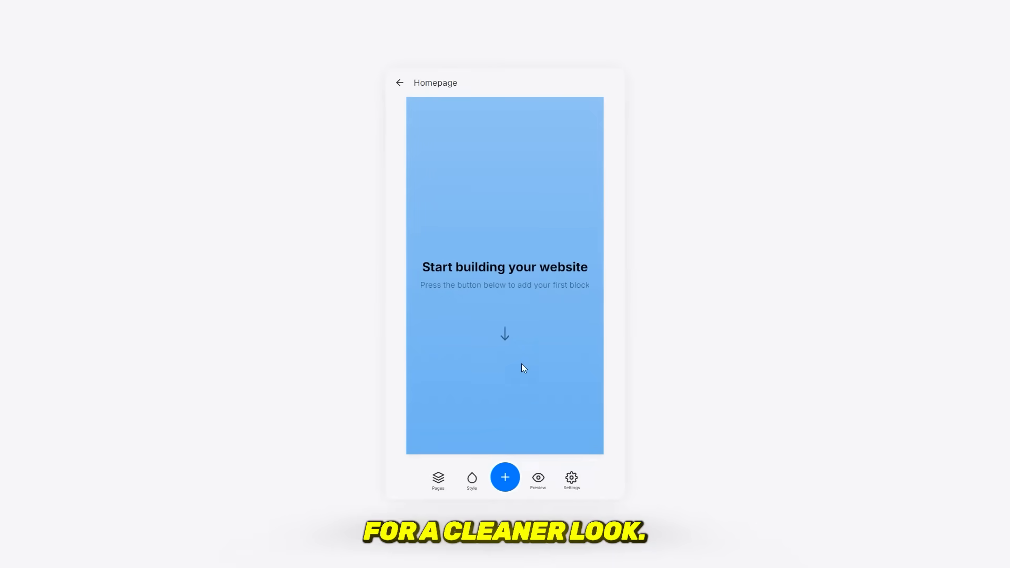
# Add a profile block titled 'Shafin Te…' with a photo and slogan 'Follow Me For More AI Update'.
pyautogui.click(504, 476)
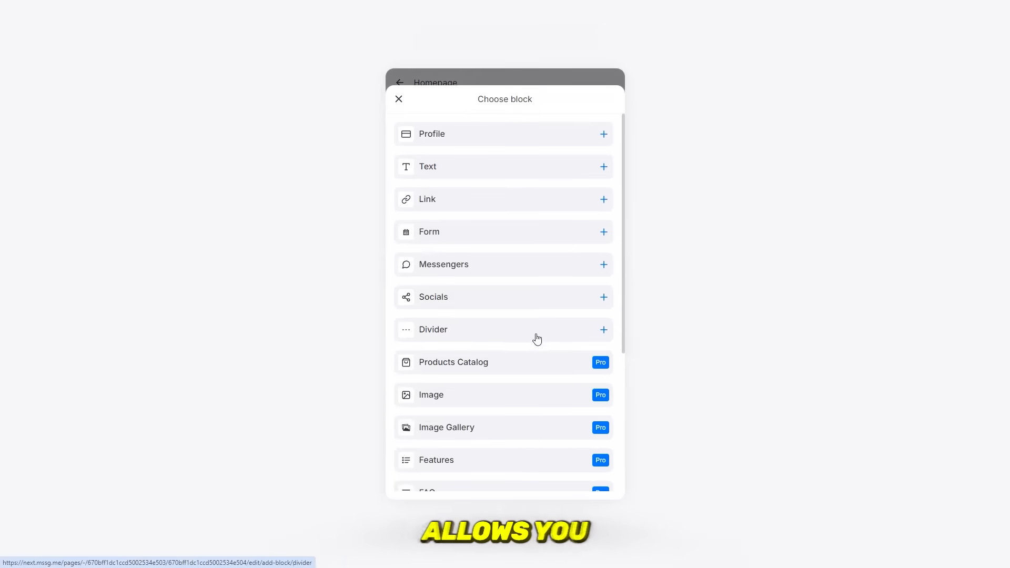
pyautogui.moveTo(567, 201)
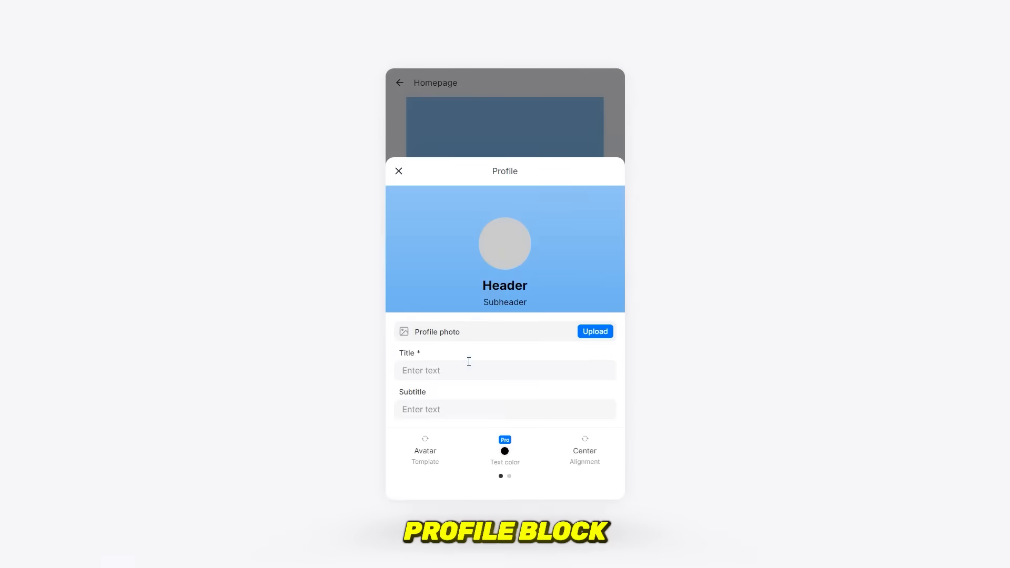
pyautogui.write('Shafin Tech')
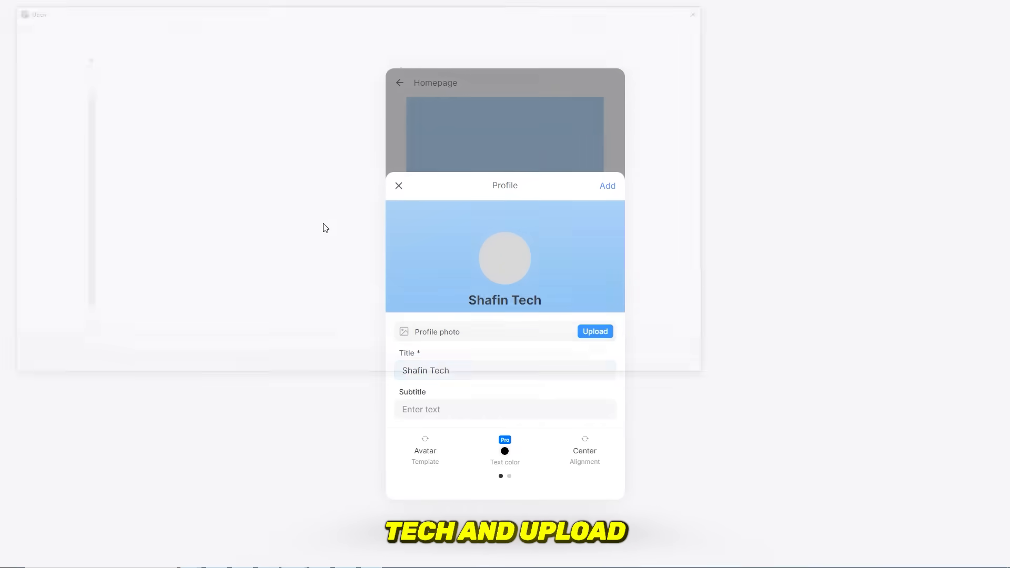
pyautogui.click(593, 332)
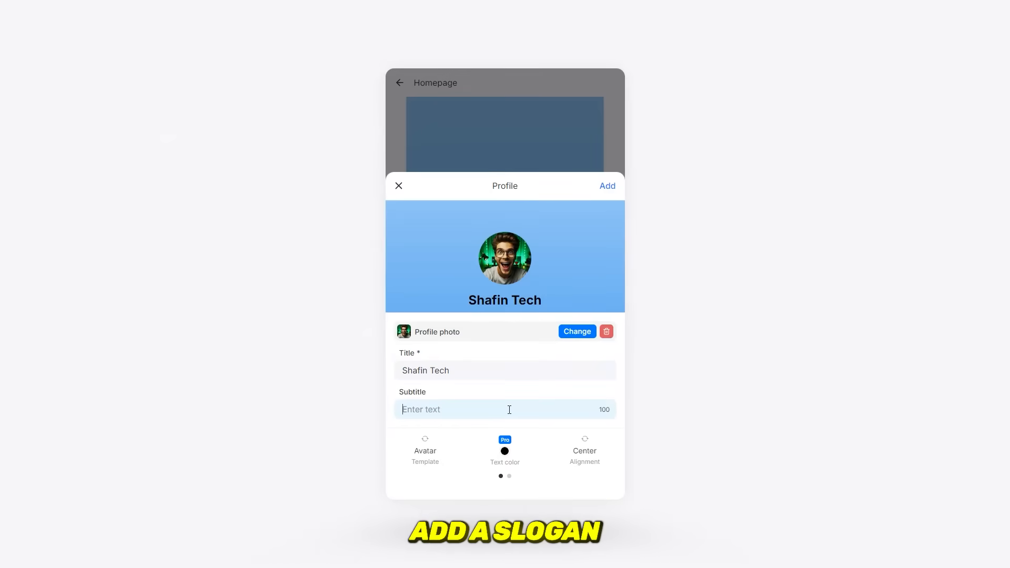
pyautogui.write('Follow Me For More Ai Update')
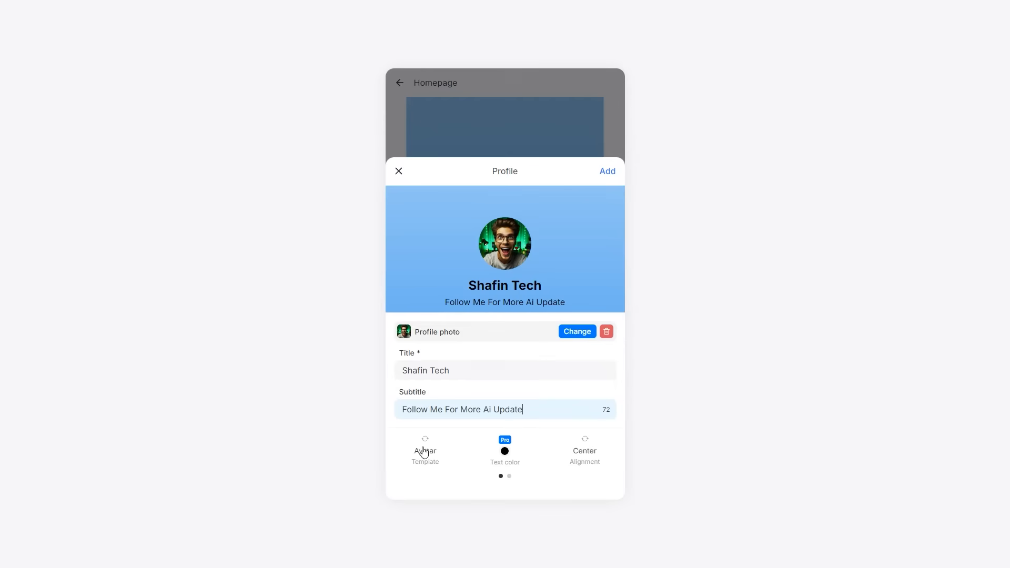
pyautogui.click(399, 170)
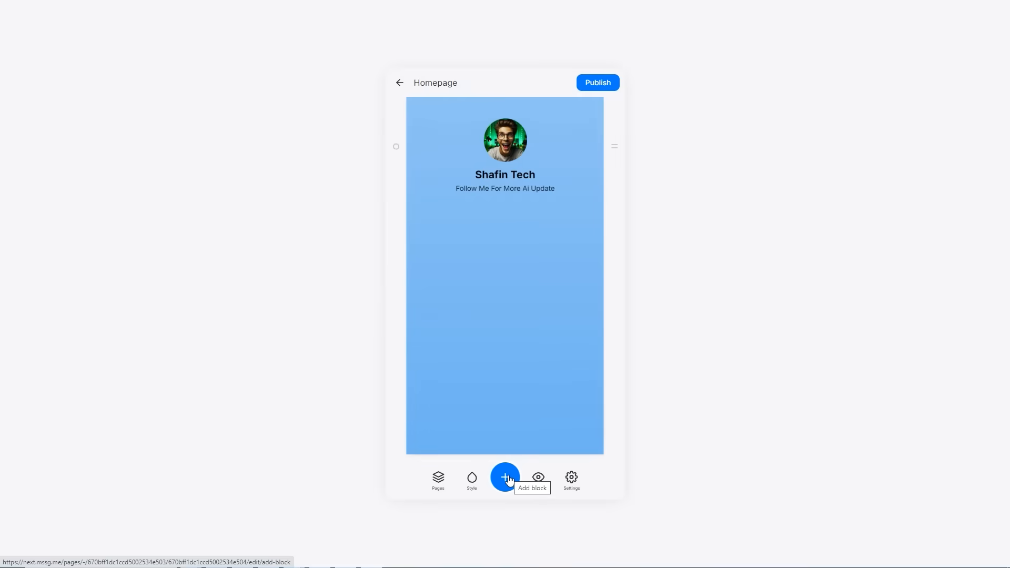
# Add a text block reading 'Hello Welcome To My Page' below the profile.
pyautogui.click(505, 479)
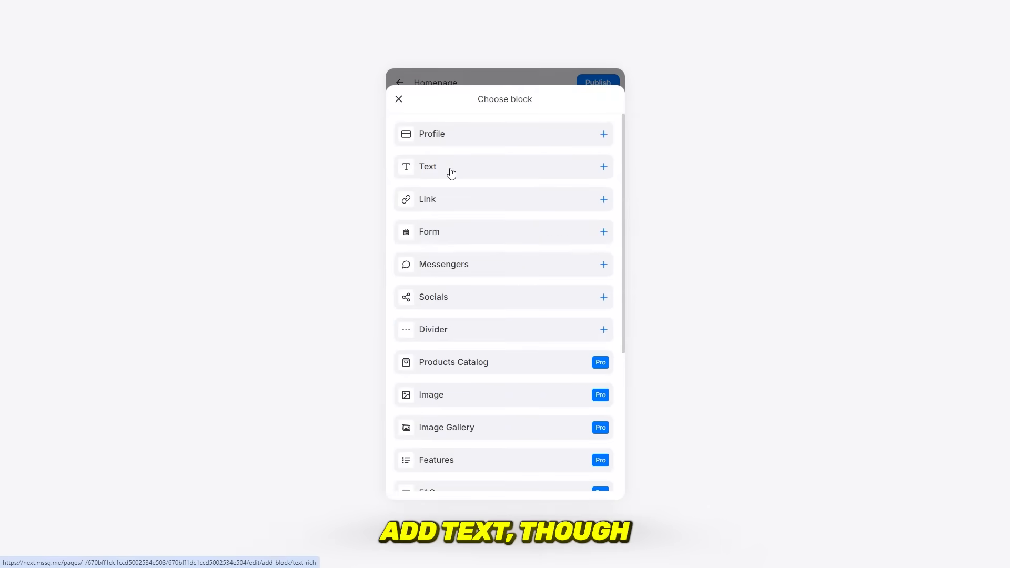
pyautogui.click(427, 166)
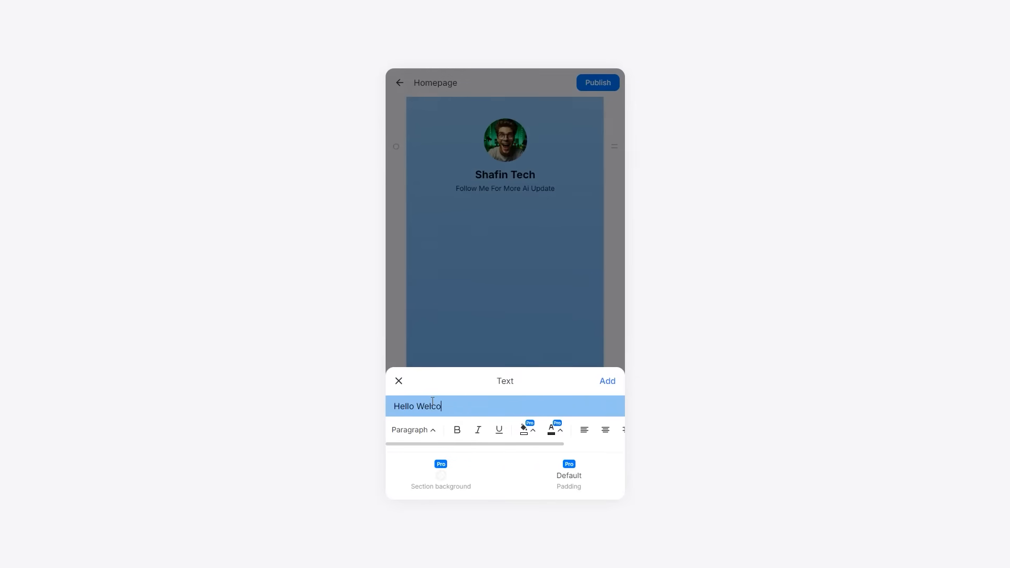
pyautogui.click(606, 381)
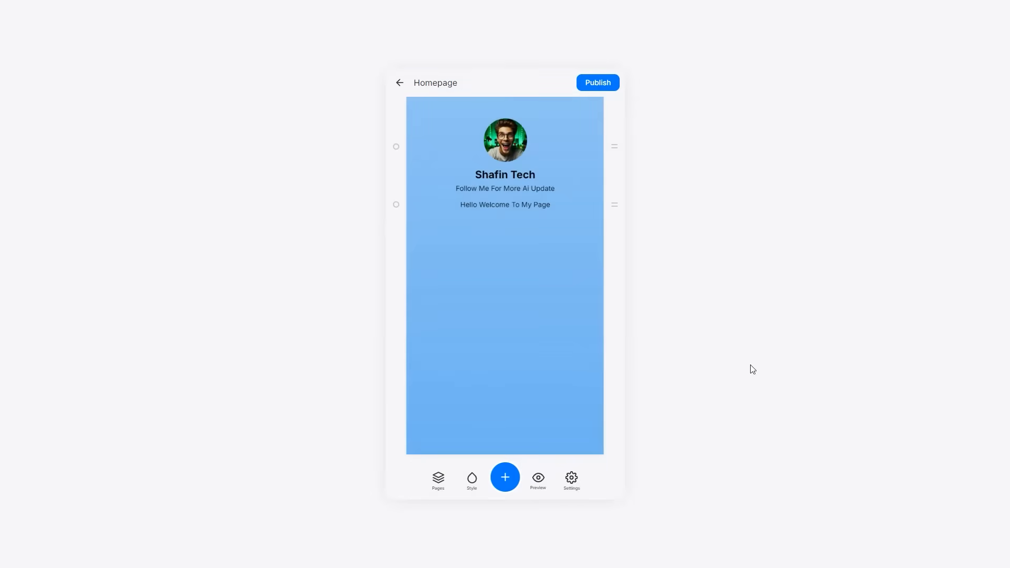
pyautogui.click(504, 477)
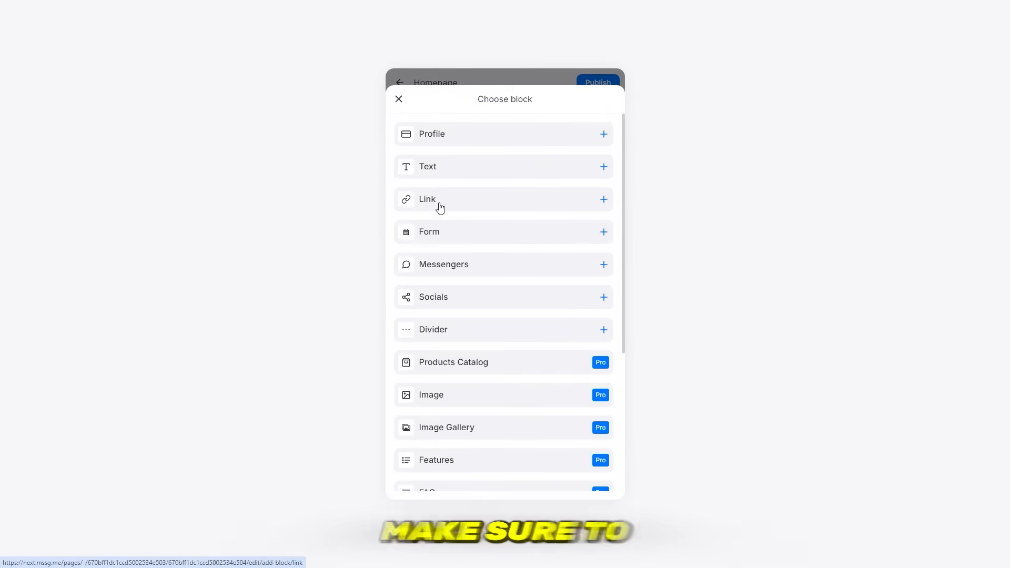
pyautogui.click(427, 199)
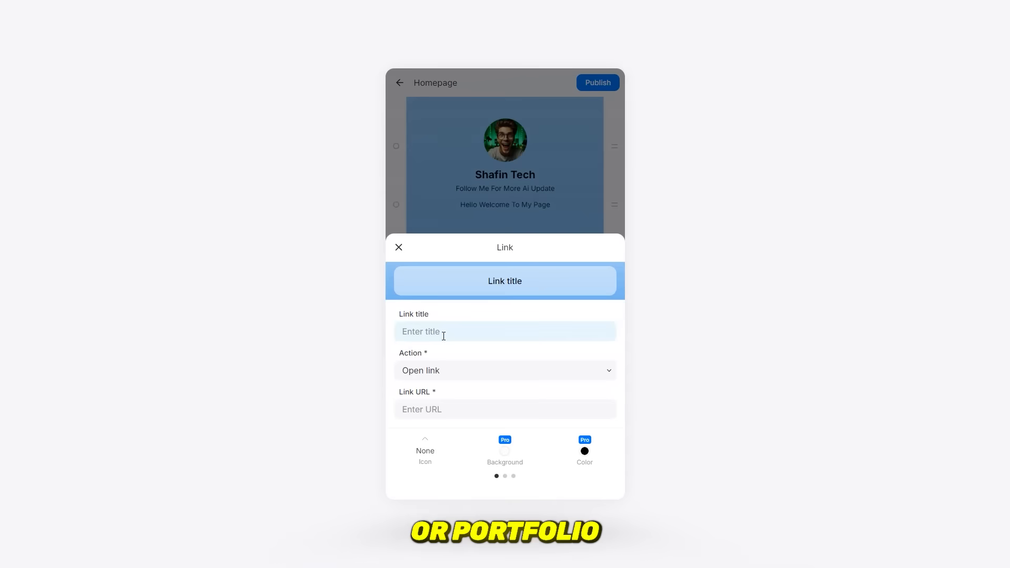
pyautogui.write('Youtube')
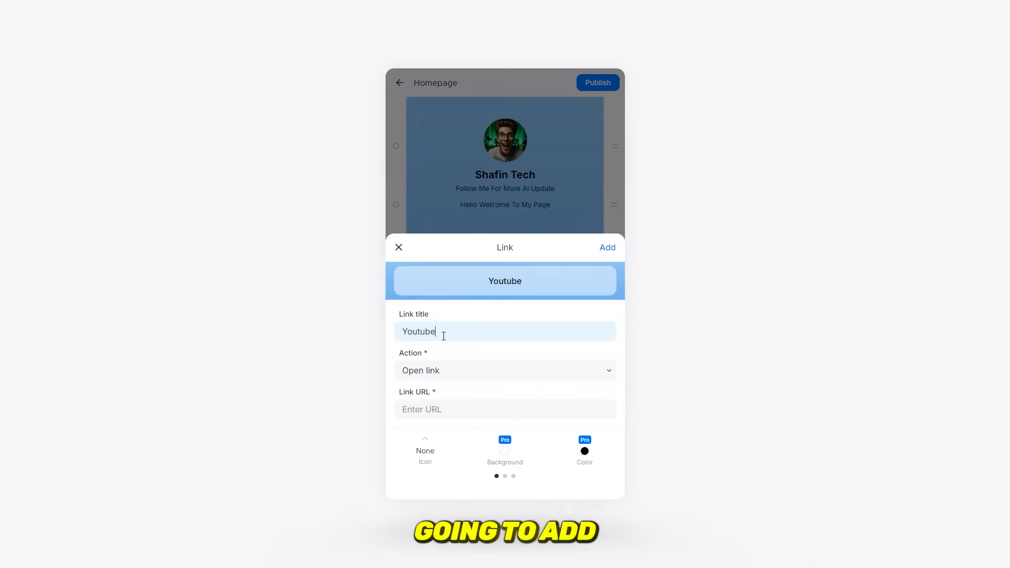
pyautogui.click(504, 409)
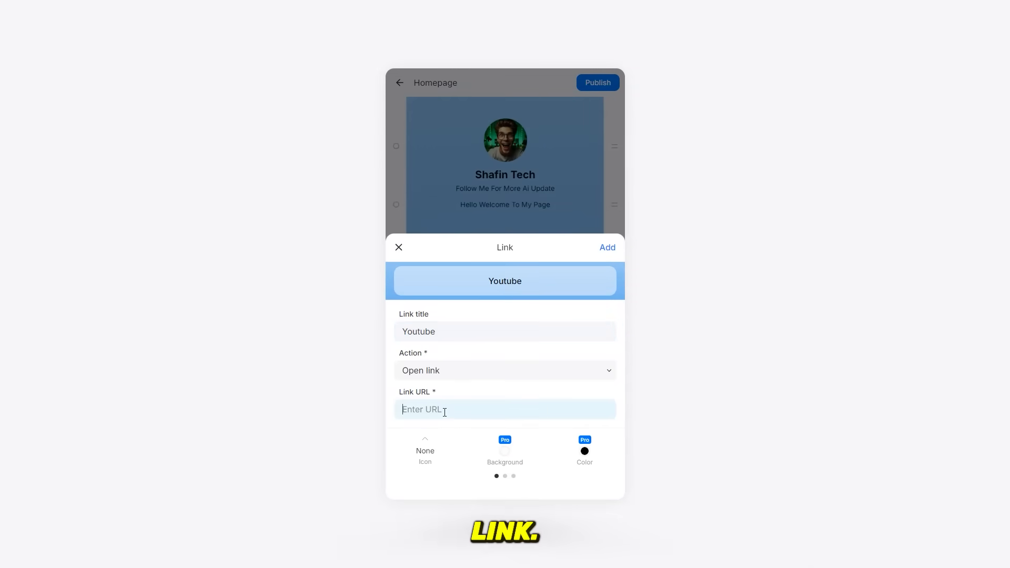
pyautogui.write('https://www.youtube.com/@Shafintech')
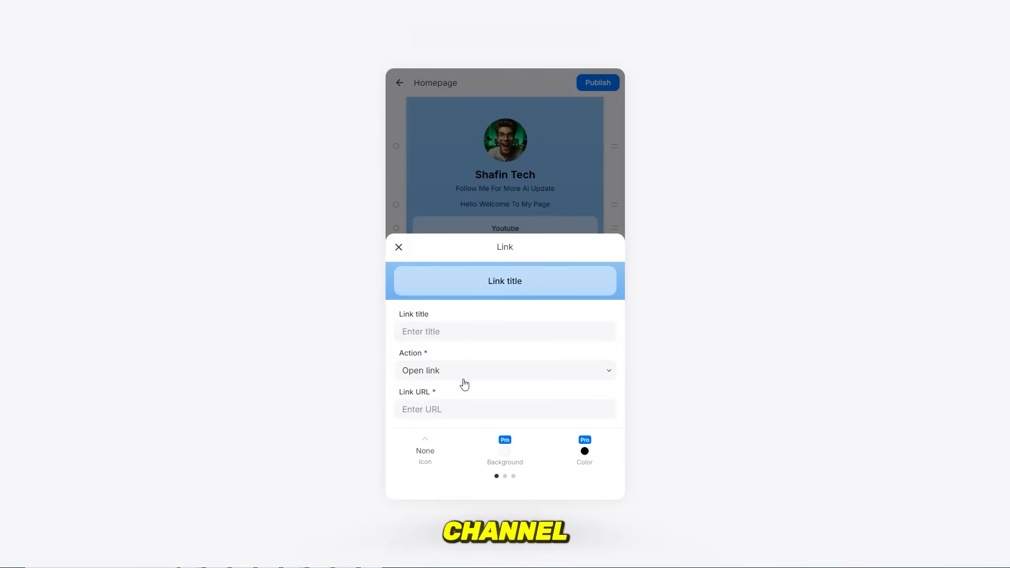
pyautogui.write('Blog')
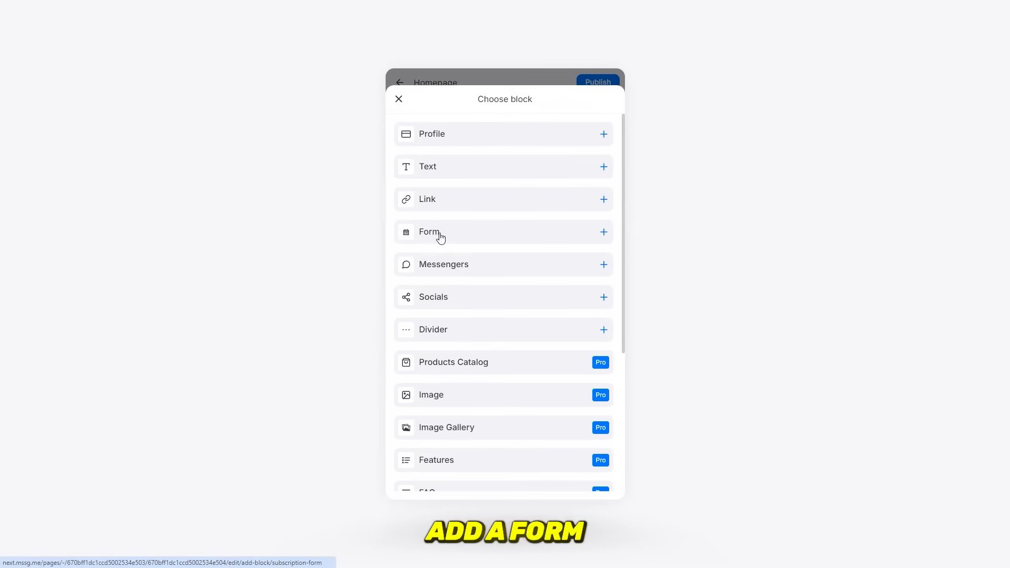
pyautogui.click(429, 231)
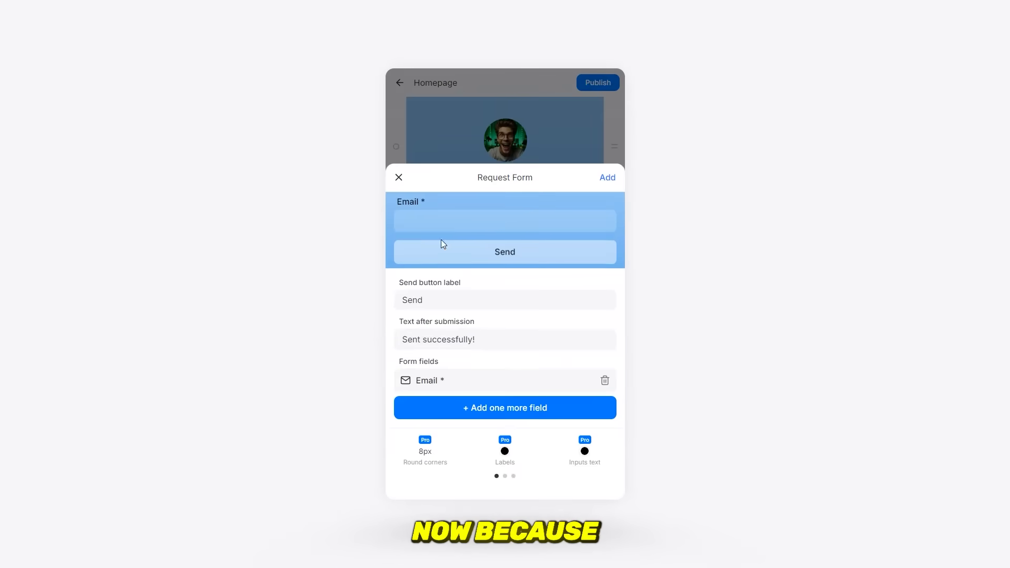
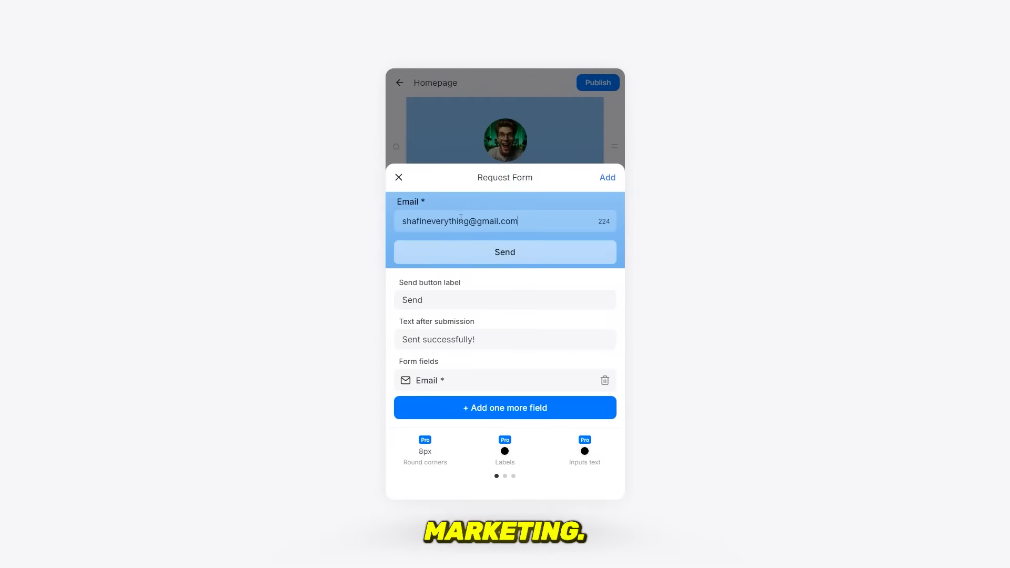
pyautogui.click(425, 380)
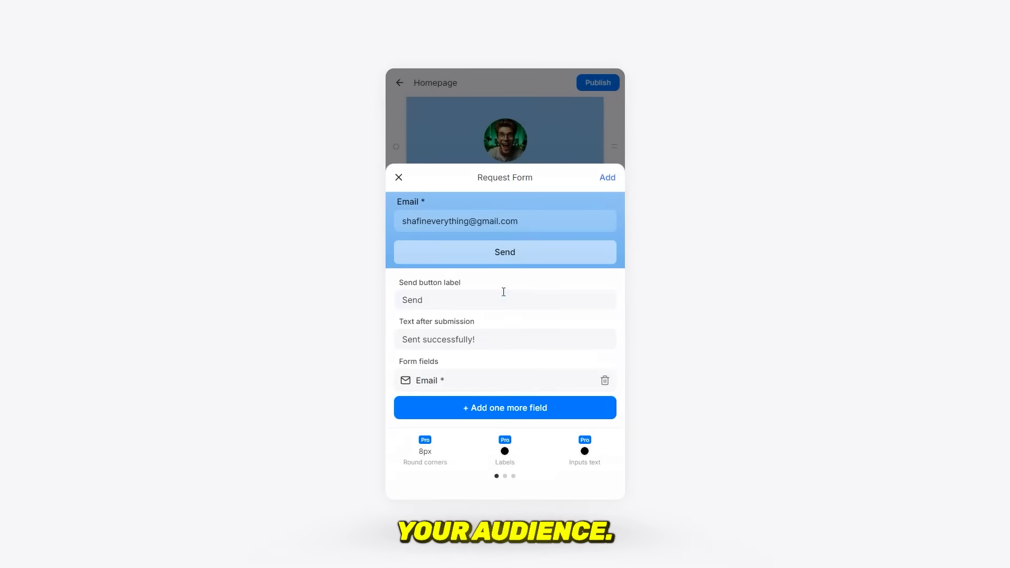
pyautogui.click(399, 176)
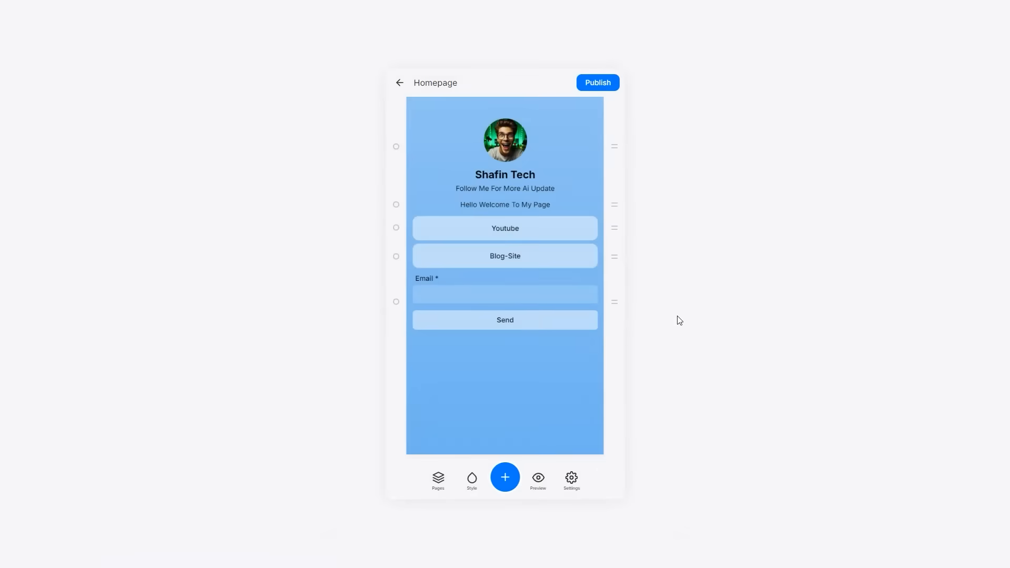
# Add a Messengers block with a Telegram t.me link, then move on to Socials.
pyautogui.click(503, 476)
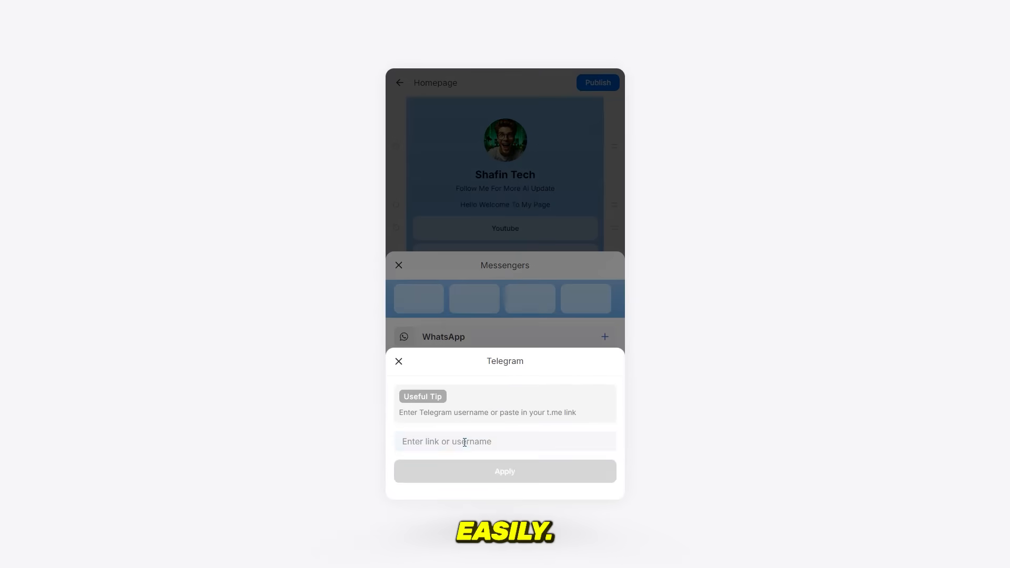
pyautogui.click(504, 471)
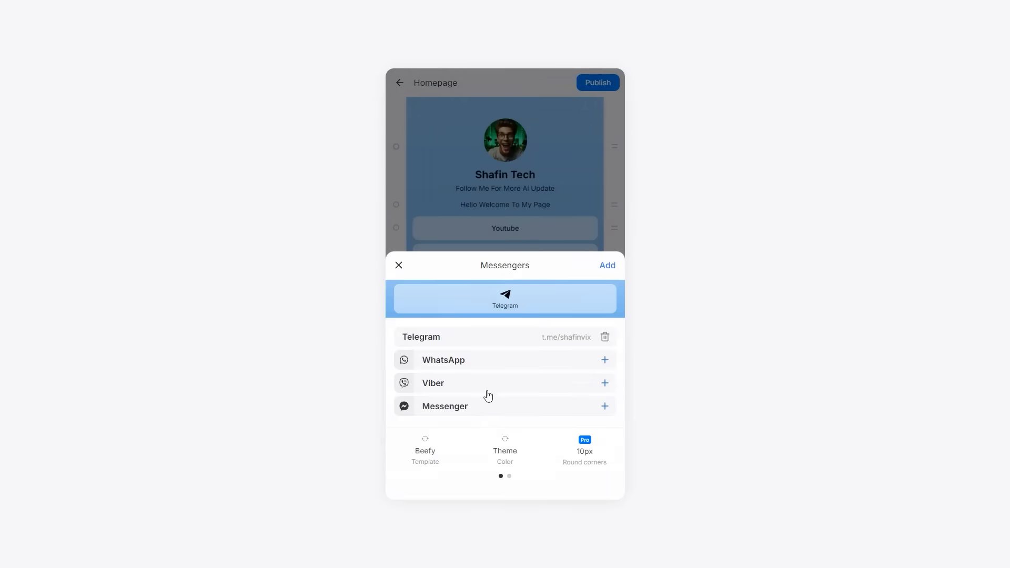
pyautogui.click(399, 265)
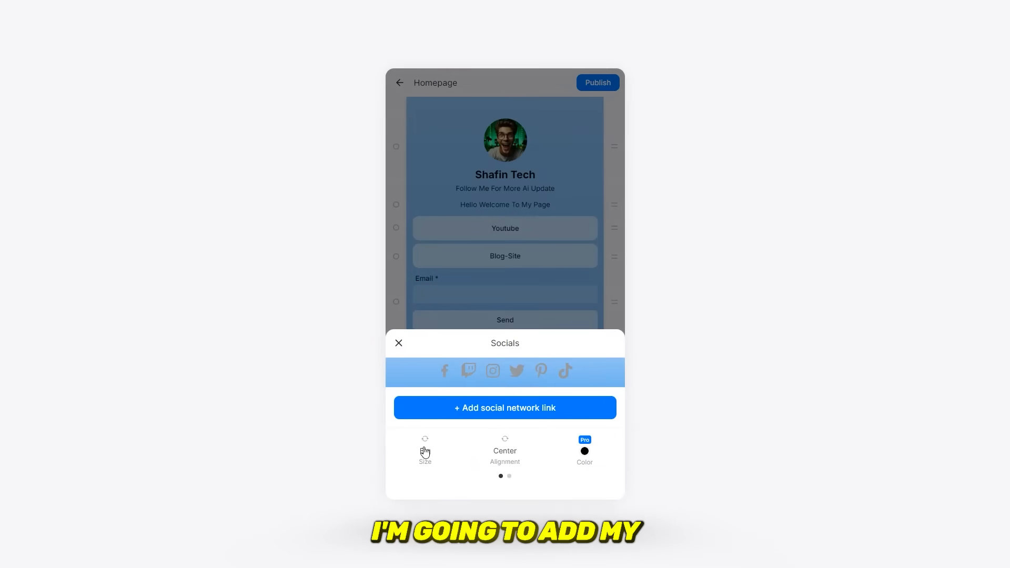
pyautogui.click(493, 371)
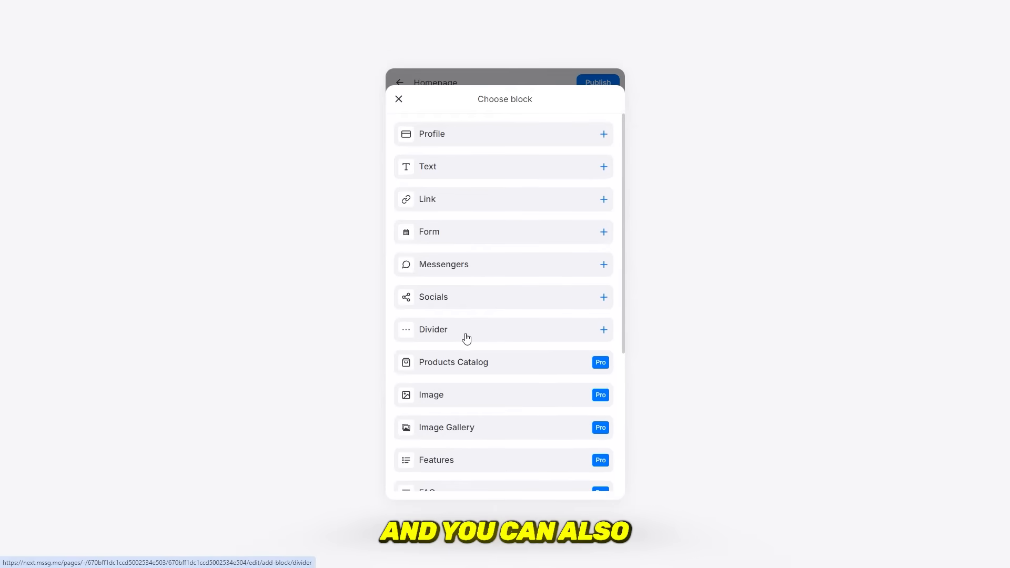
# Insert a Line divider with Medium margin and preview the page as visitors see it.
pyautogui.click(603, 329)
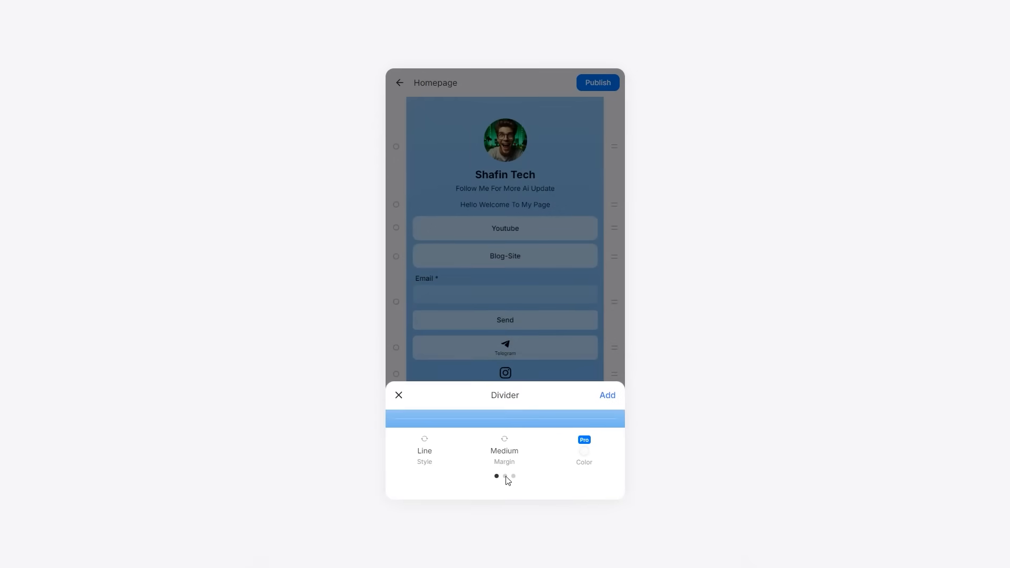
pyautogui.click(399, 394)
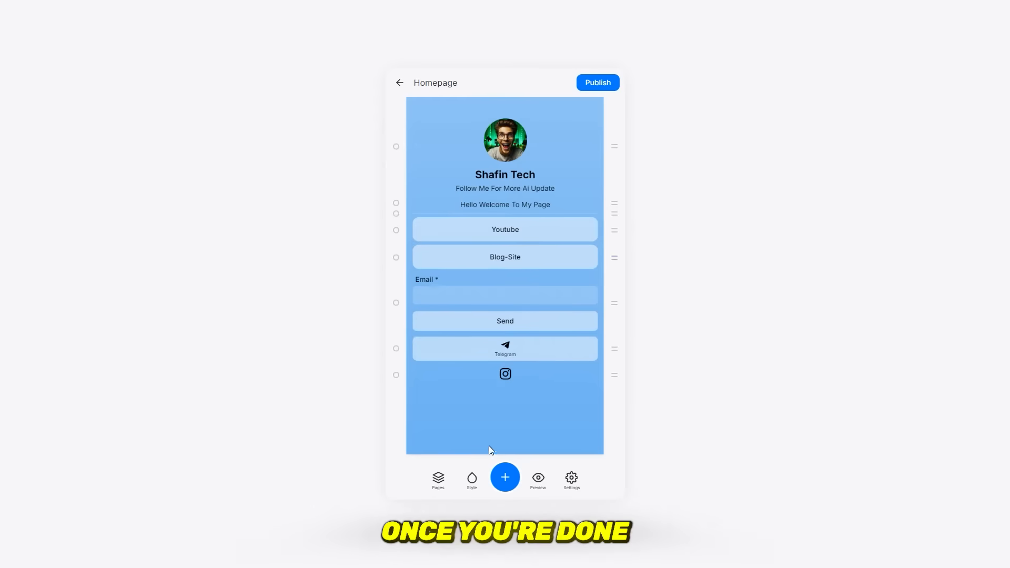
pyautogui.click(537, 478)
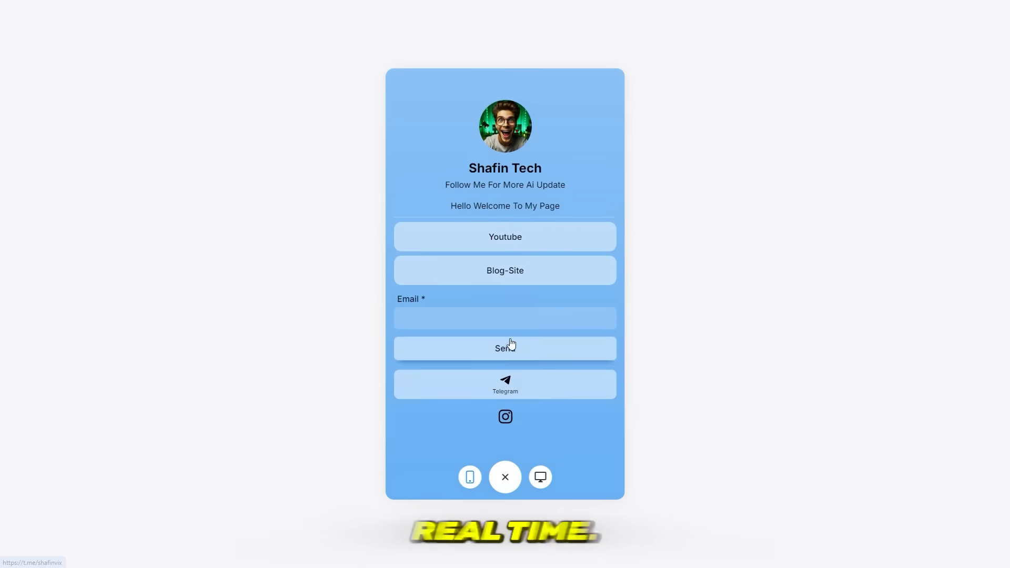
pyautogui.click(540, 476)
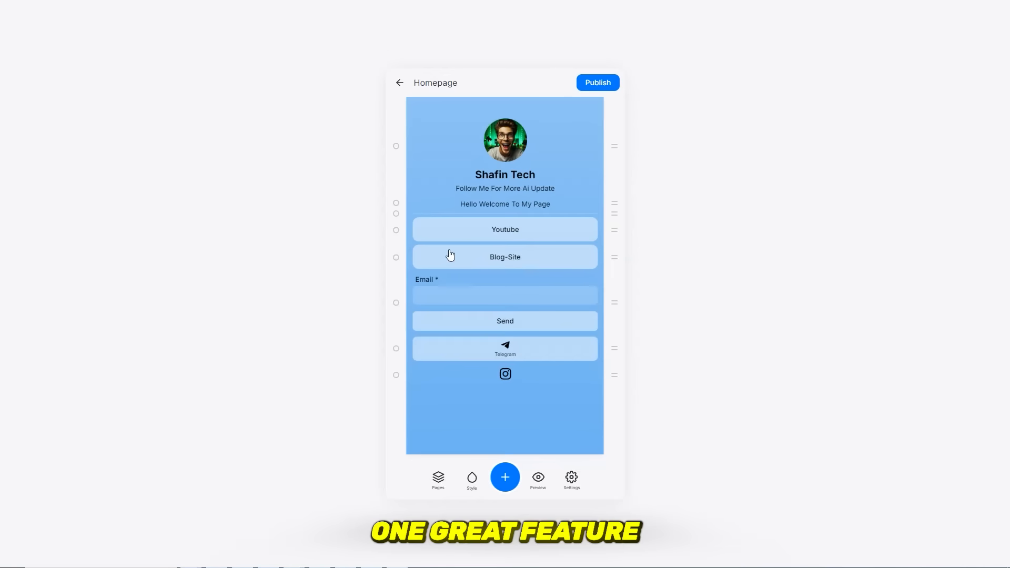
# Start a catalog product with uploaded photo, title 'GFX PACK BY SHAFIN TECH' and price 10.
pyautogui.click(570, 477)
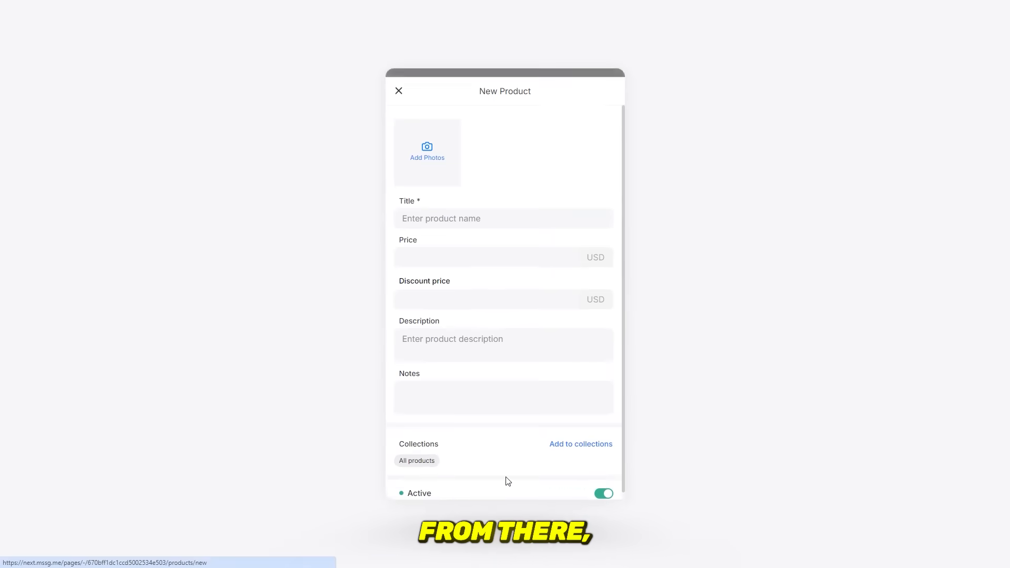
pyautogui.click(427, 153)
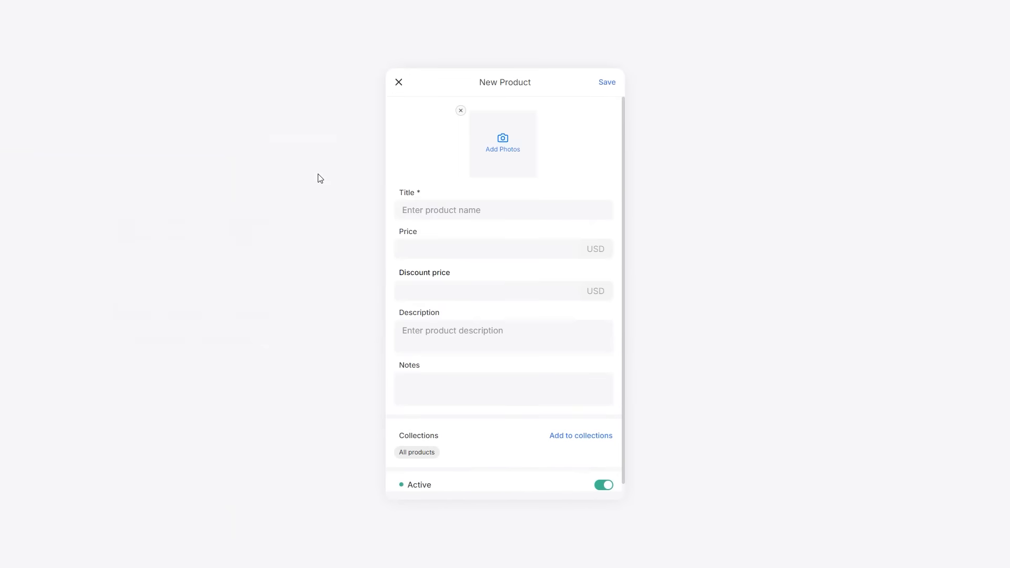
pyautogui.write('GFX PACK BY SHAFIN TECH')
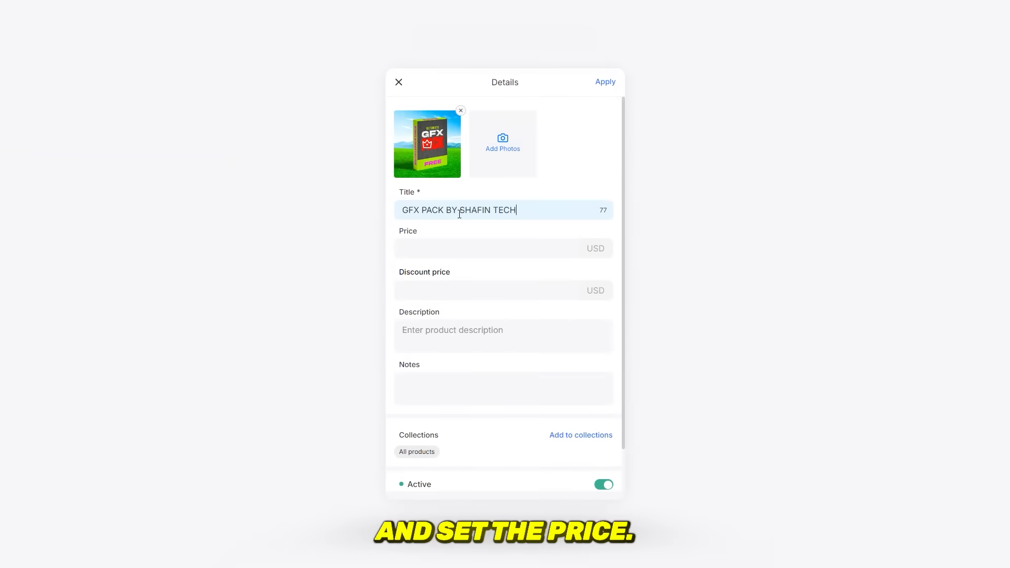
pyautogui.write('10')
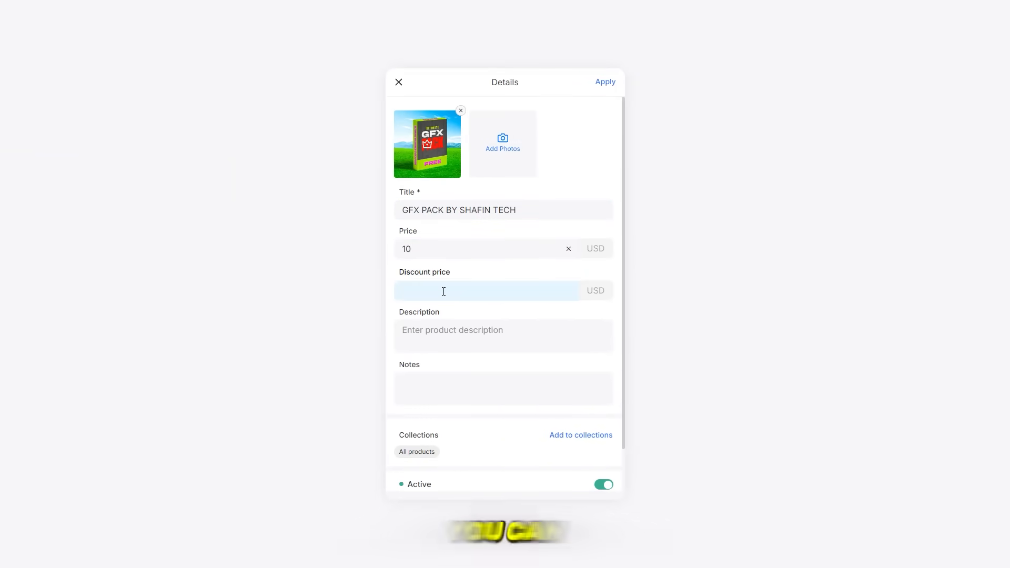
# Fill the description 'GFX PACK BY SHAFIN TECH FOR VIDEO EDITNG.', a thank-you note, and save the product.
pyautogui.write('GFX PACK BY SHAFIN TECH')
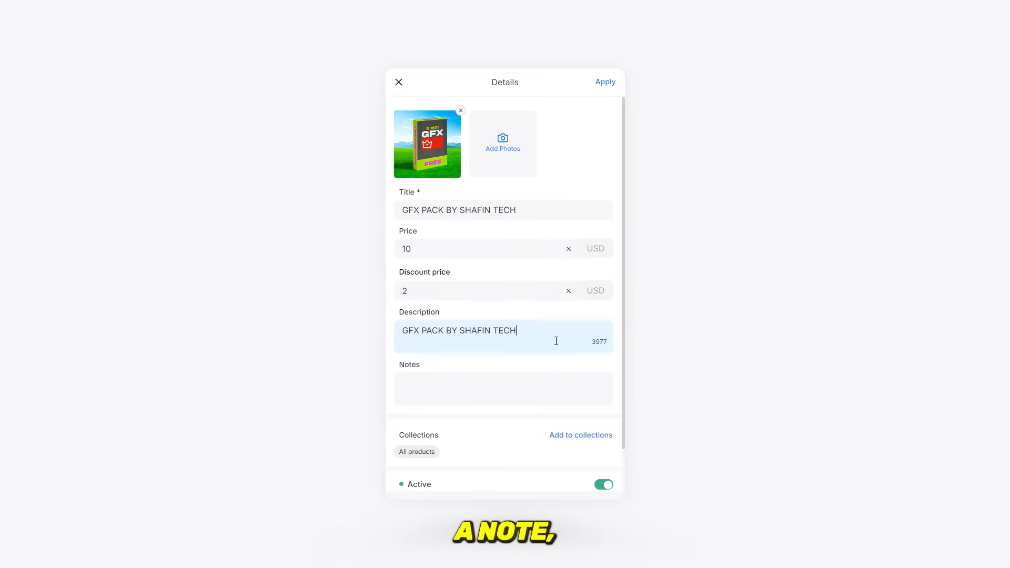
pyautogui.write('FOR VIDEO')
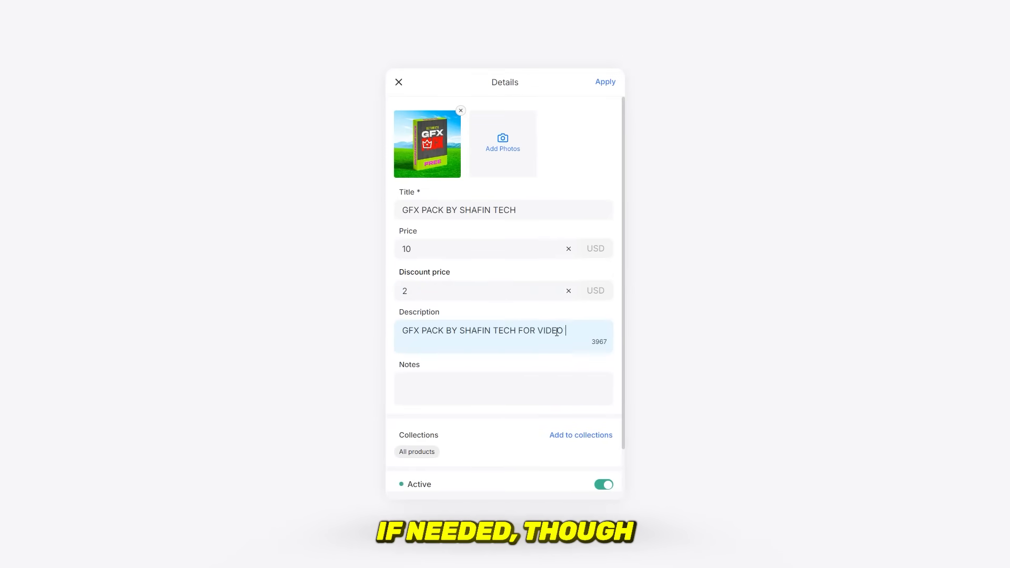
pyautogui.write('EDITNG.')
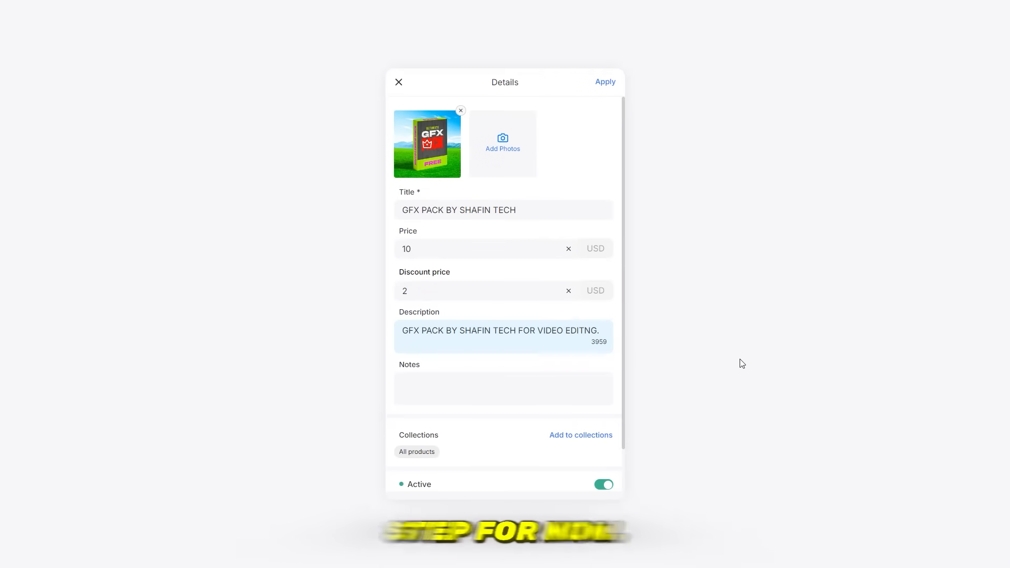
pyautogui.write('THANK YOU')
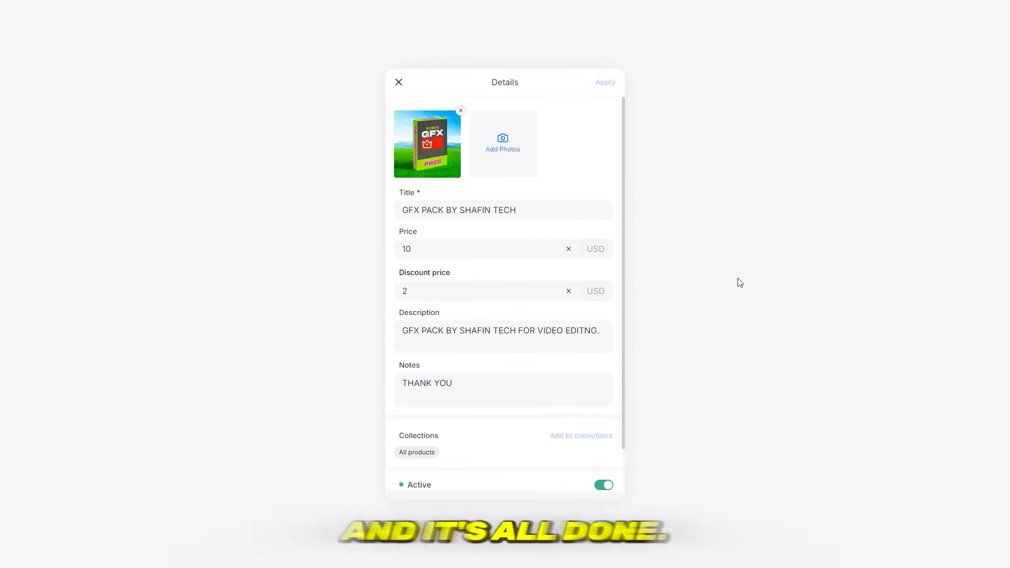
pyautogui.click(397, 83)
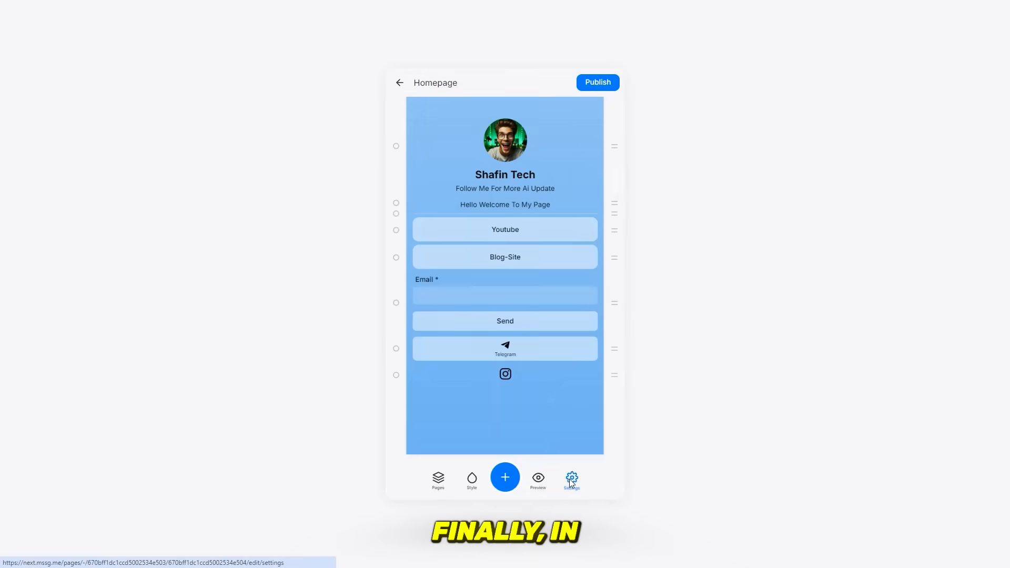
pyautogui.click(570, 477)
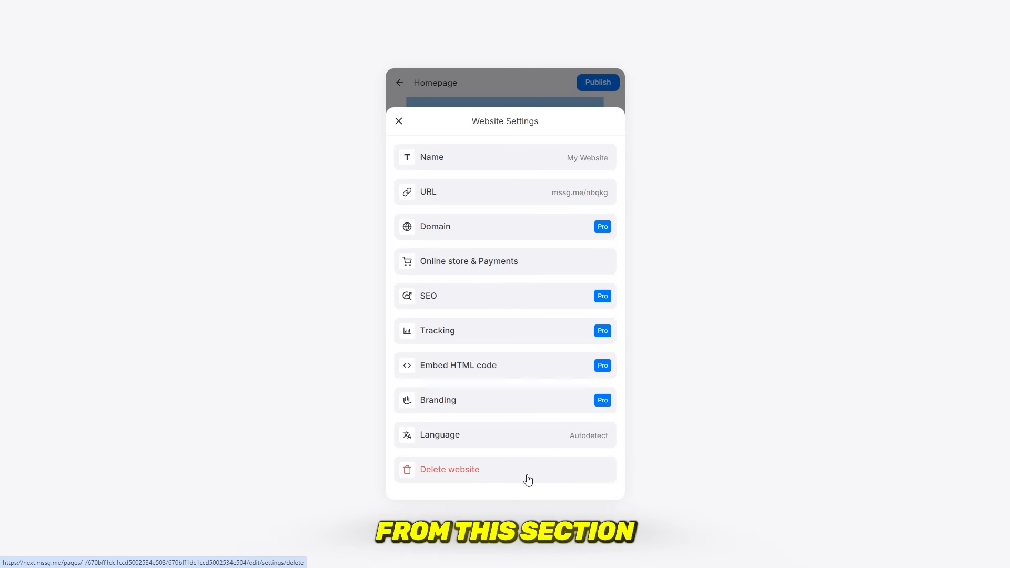
pyautogui.click(398, 121)
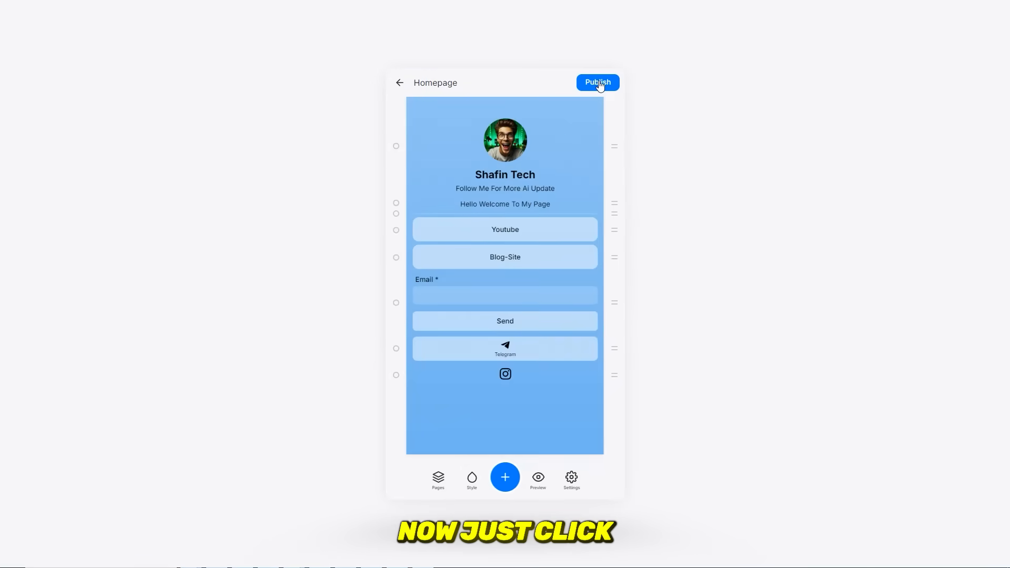
# Publish the site live at mssg.me/shafinttechh and return to My Websites.
pyautogui.click(597, 83)
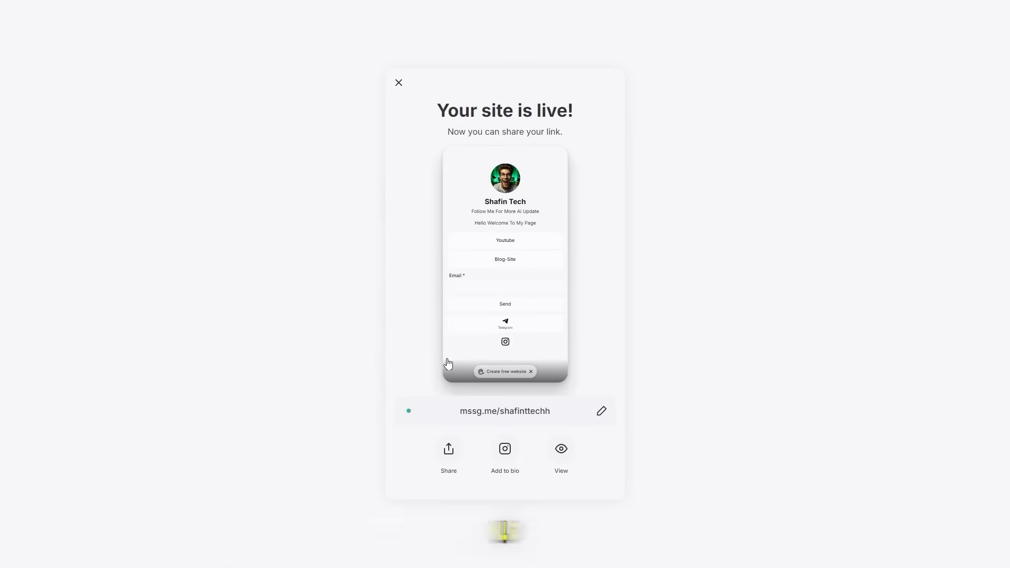
pyautogui.click(600, 411)
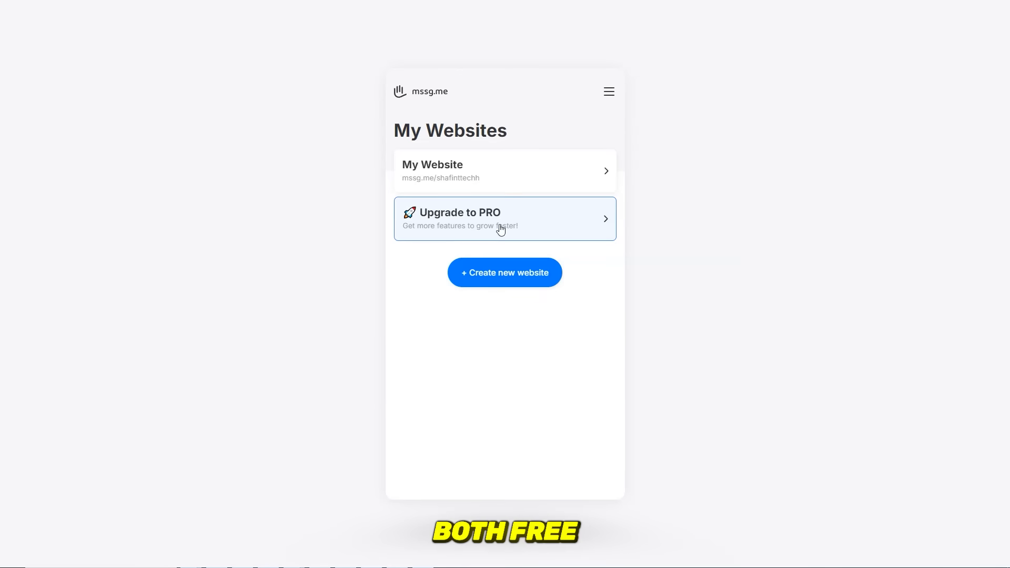
# View the Pro Plan's monthly and yearly pricing and scroll its paid feature list.
pyautogui.click(504, 219)
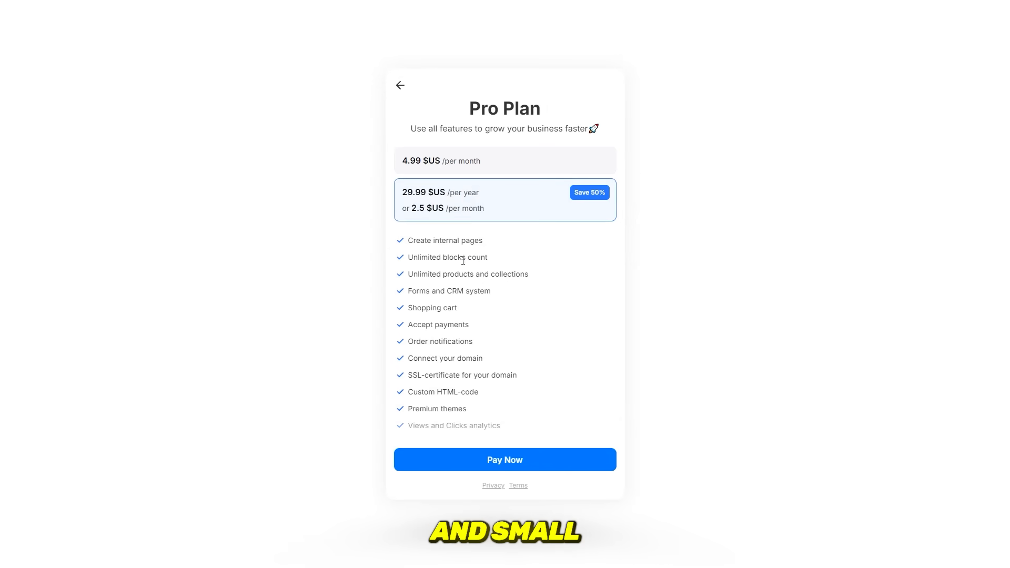
pyautogui.scroll(-3)
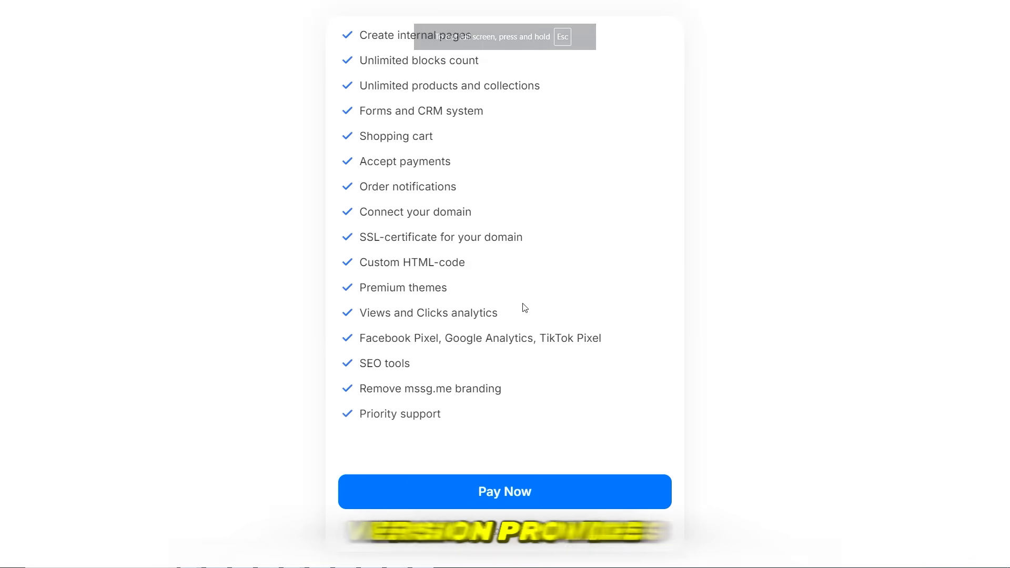